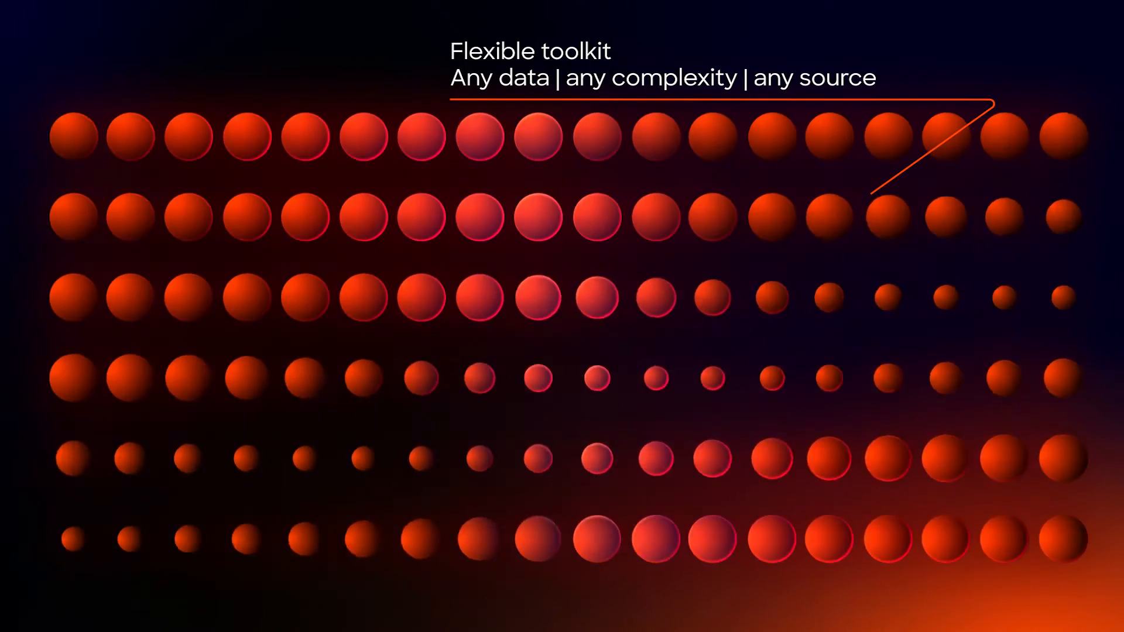
{"action": "type", "text": "| any OCR"}
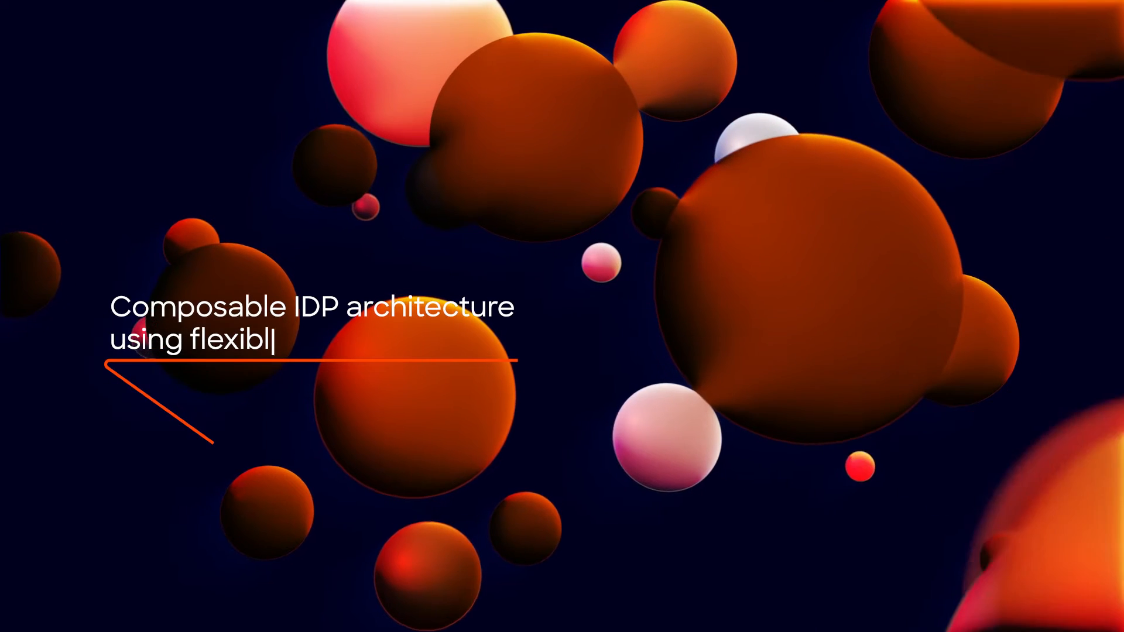
{"action": "type", "text": "e integrations"}
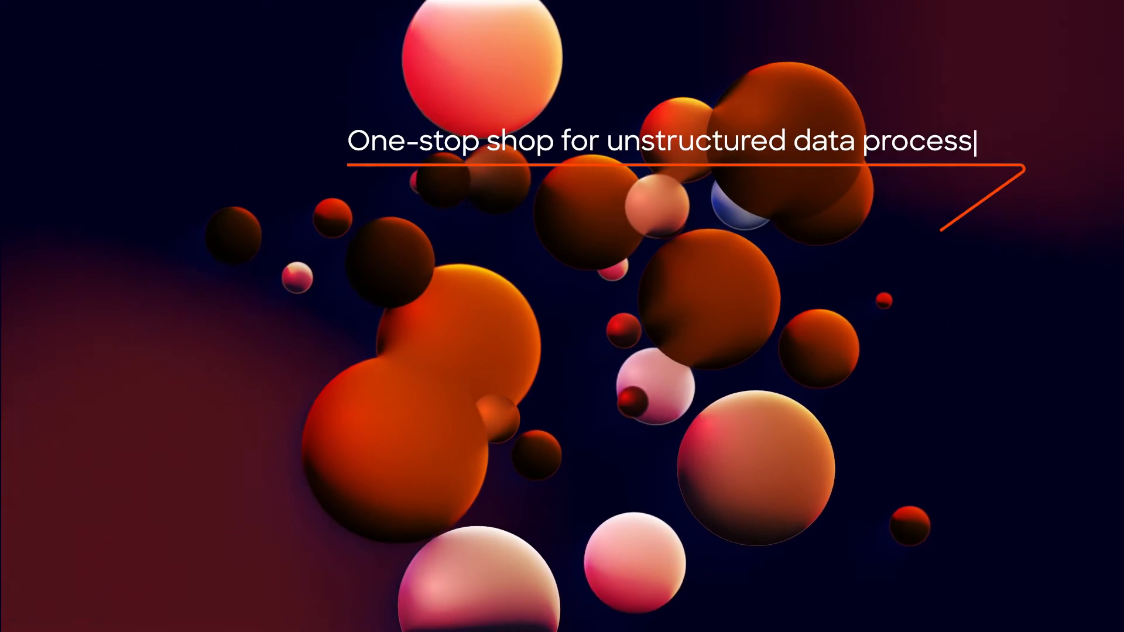
{"action": "type", "text": "ing"}
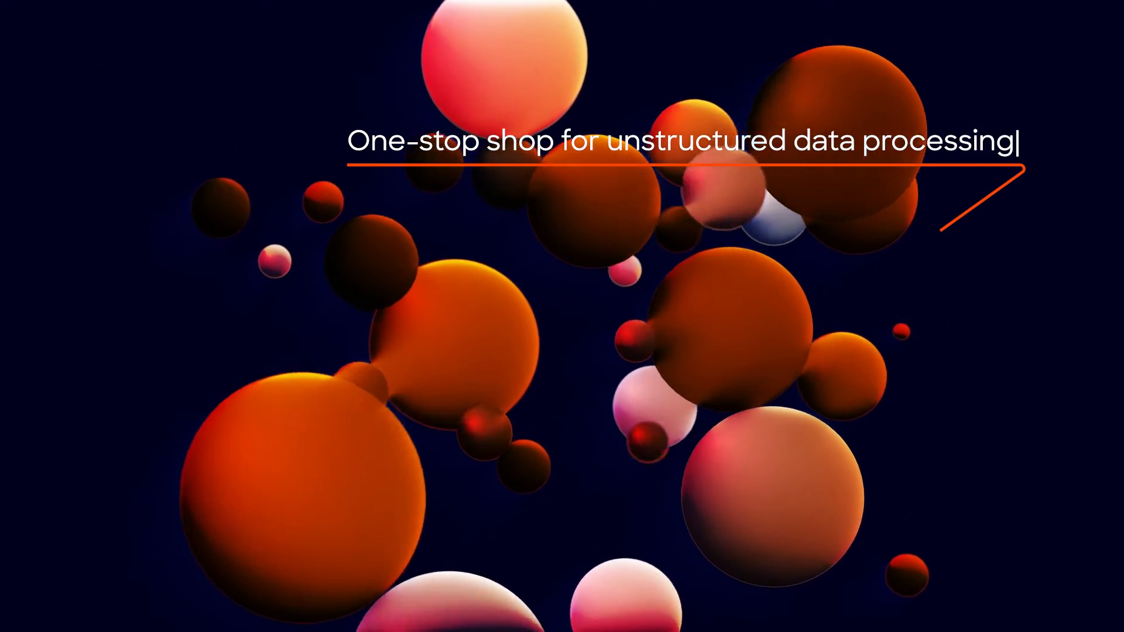